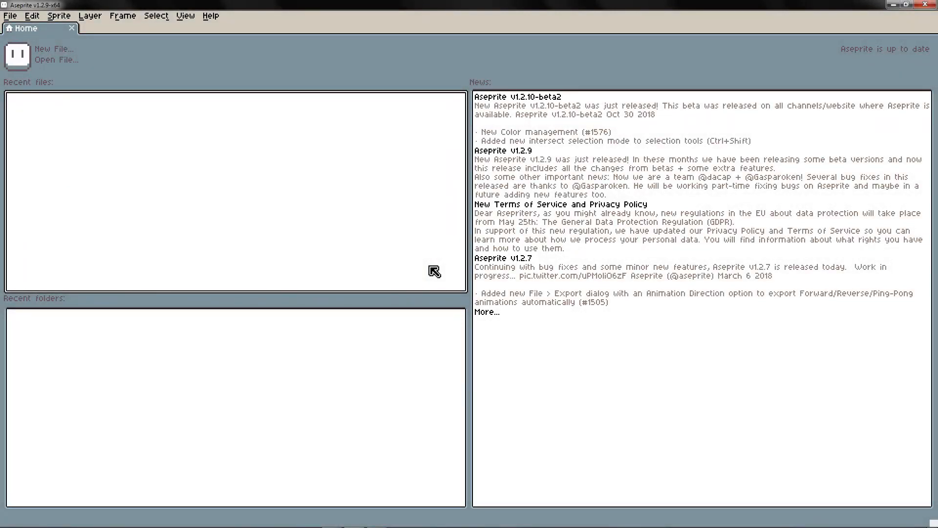
mouse_move(443, 263)
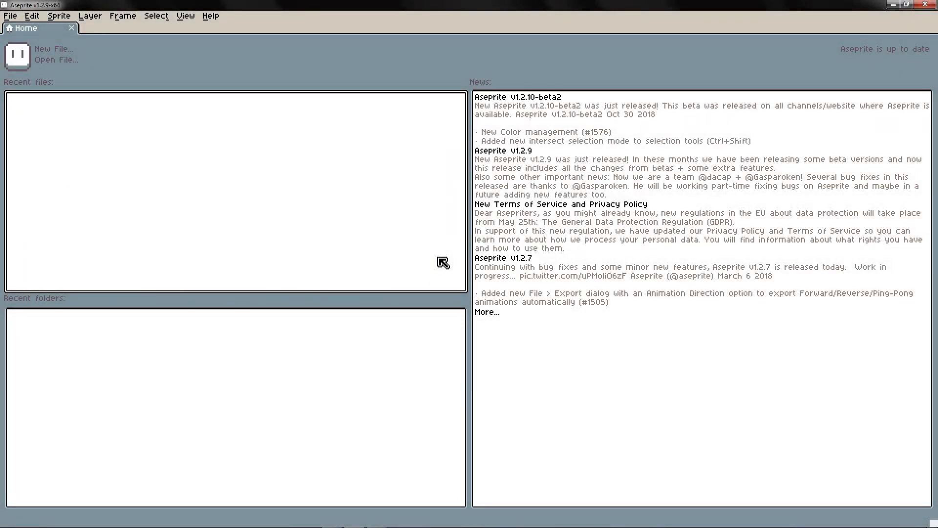
mouse_move(256, 43)
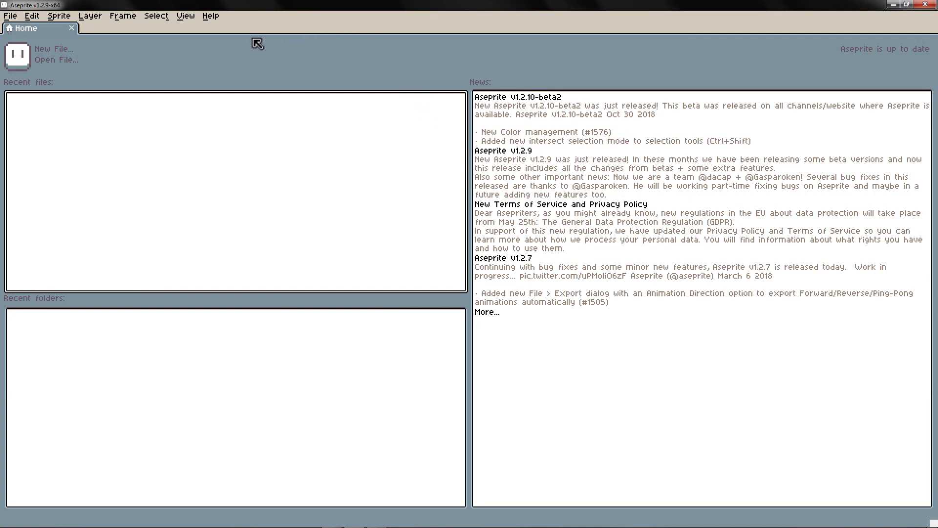
mouse_move(357, 54)
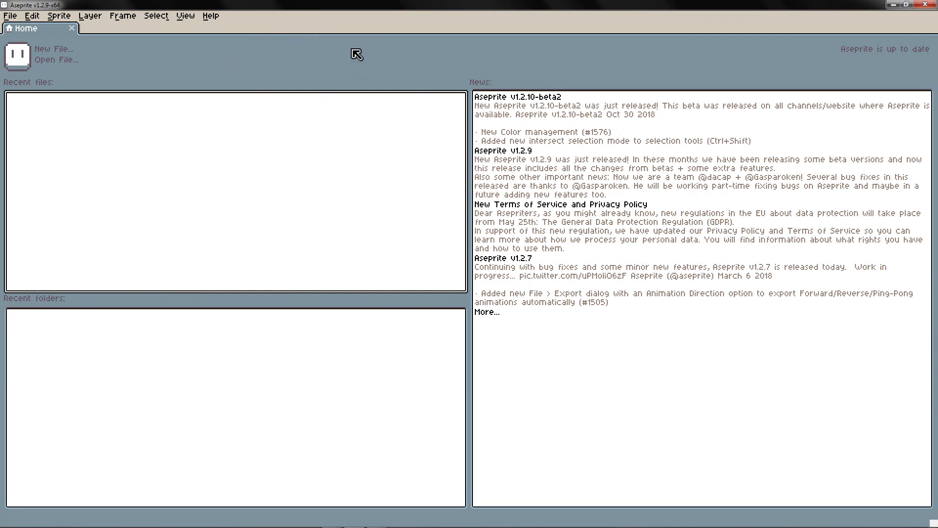
mouse_move(324, 57)
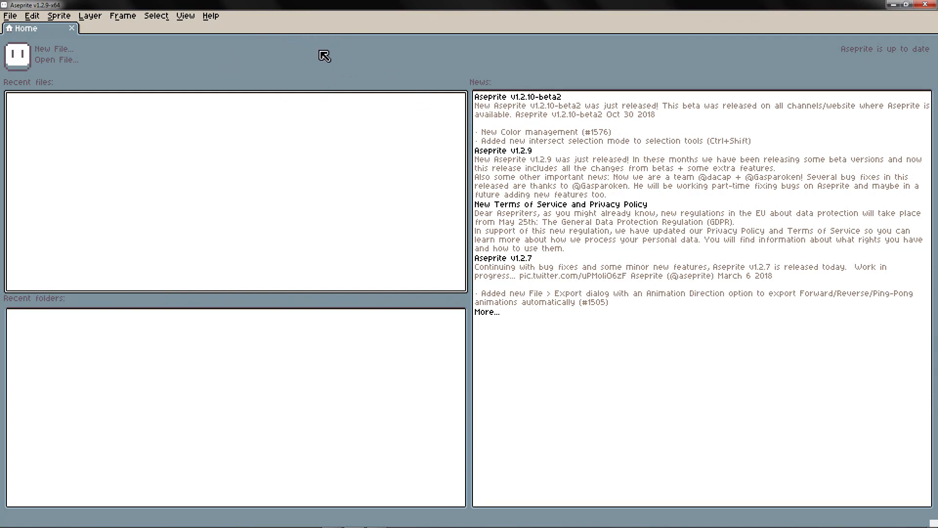
mouse_move(47, 32)
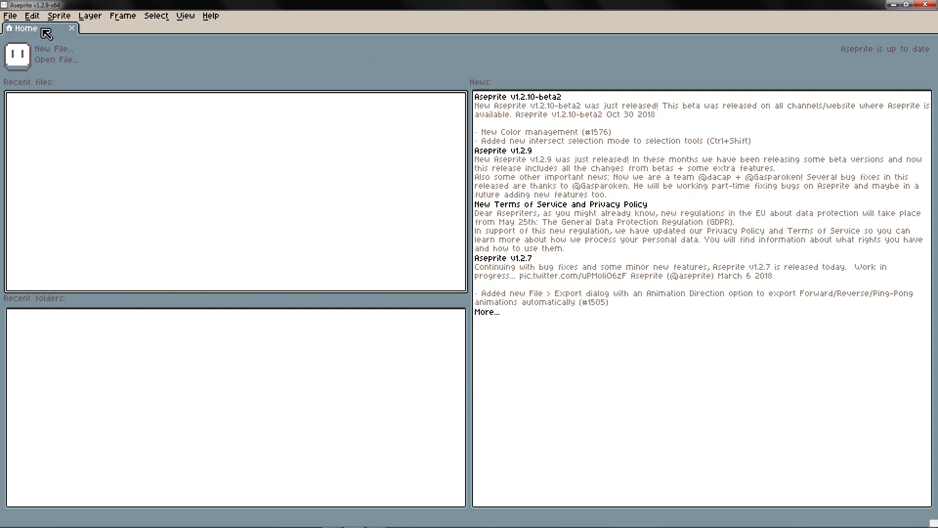
mouse_move(19, 87)
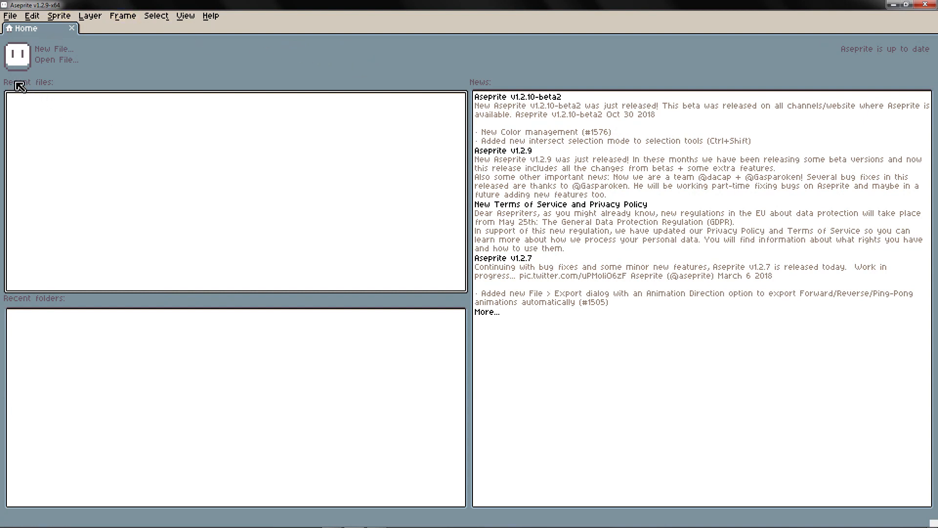
mouse_move(43, 308)
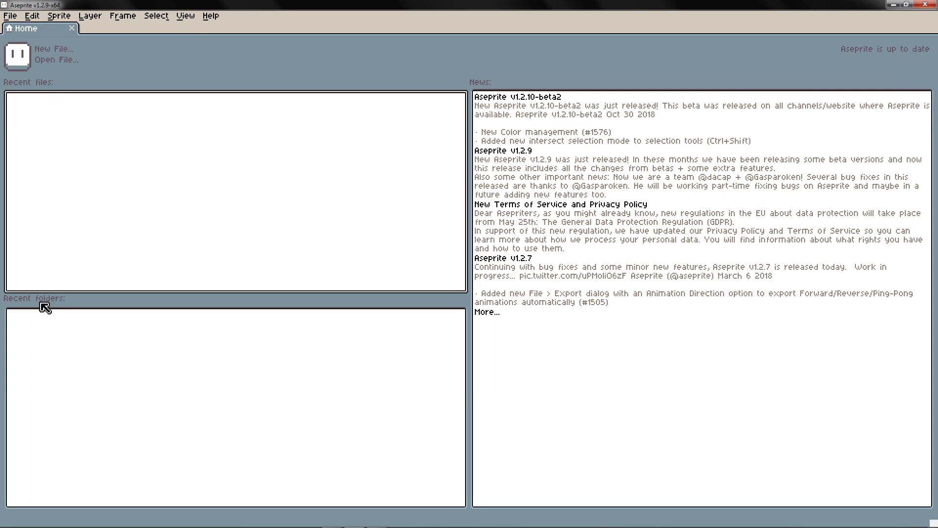
mouse_move(74, 109)
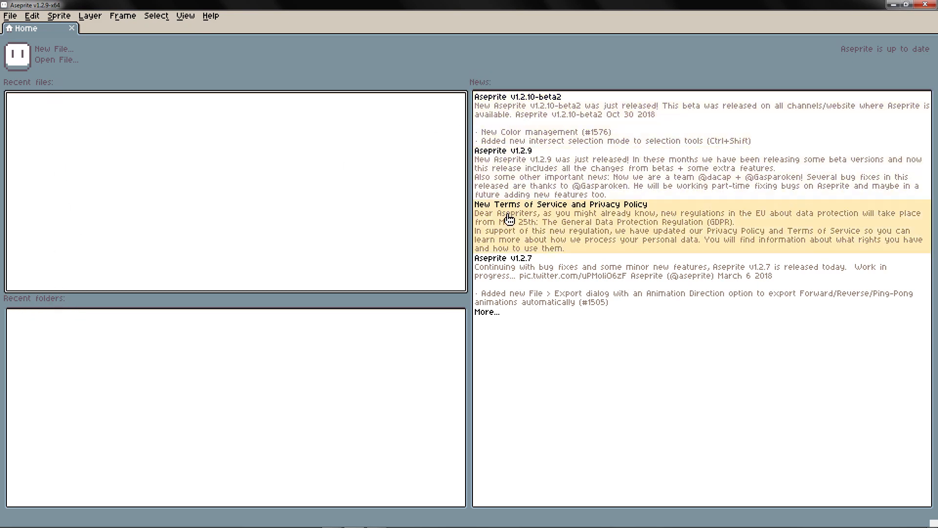
mouse_move(439, 136)
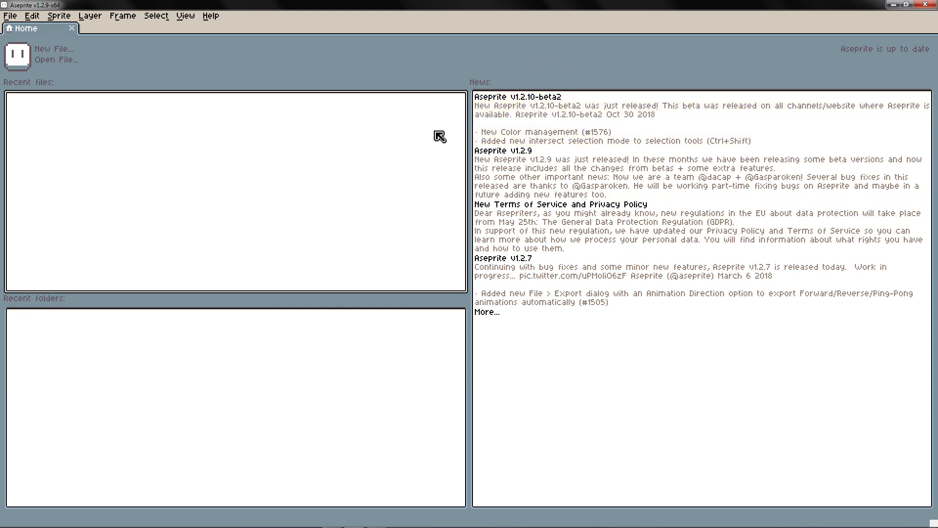
mouse_move(490, 127)
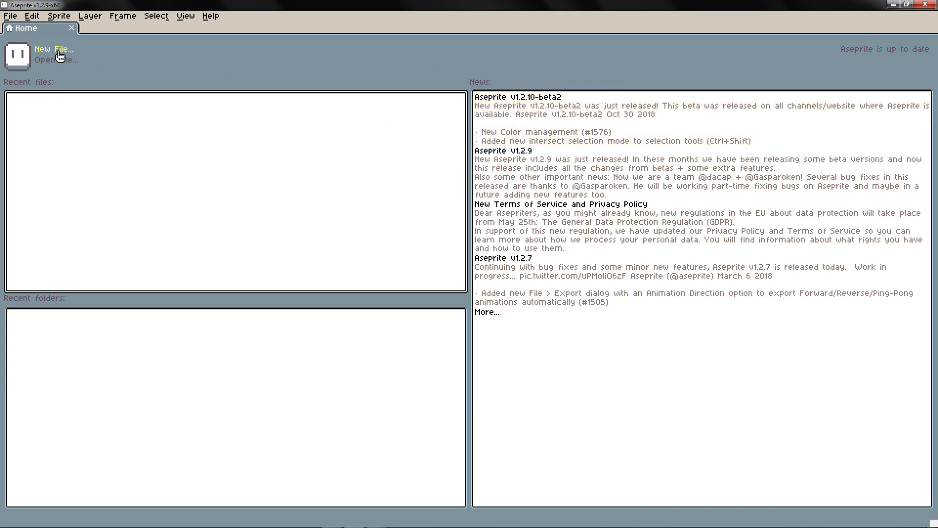
mouse_move(99, 55)
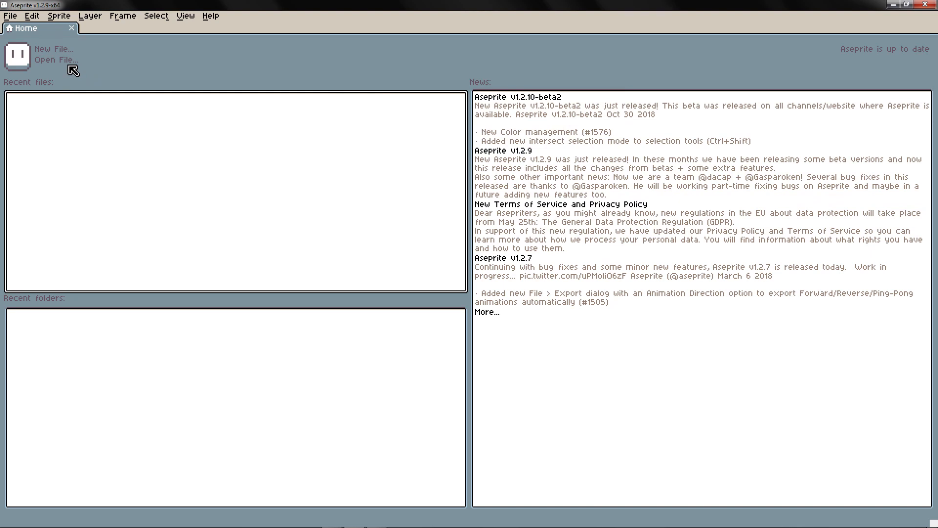
mouse_move(31, 82)
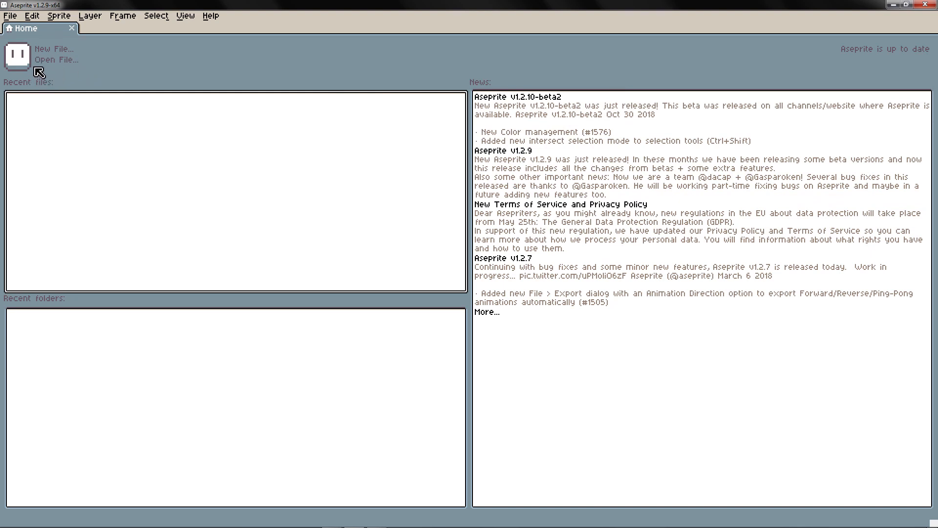
mouse_move(42, 78)
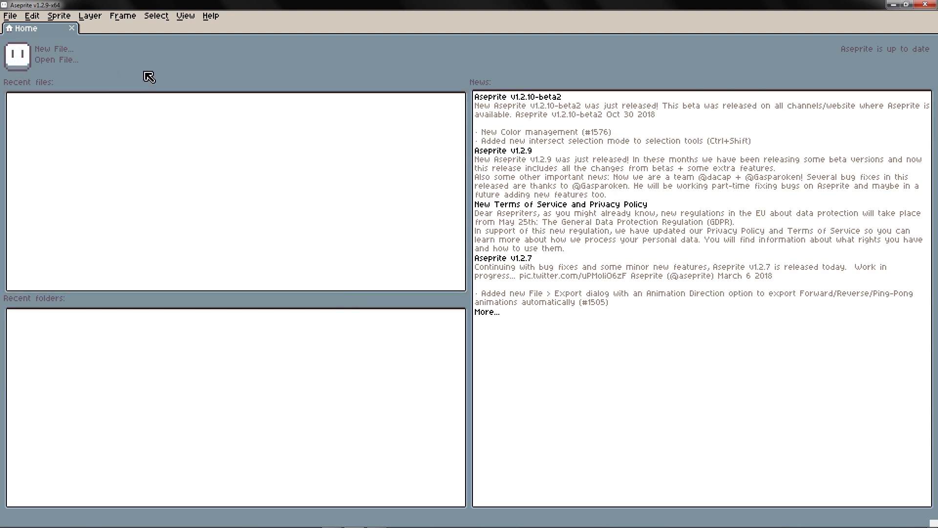
mouse_move(53, 49)
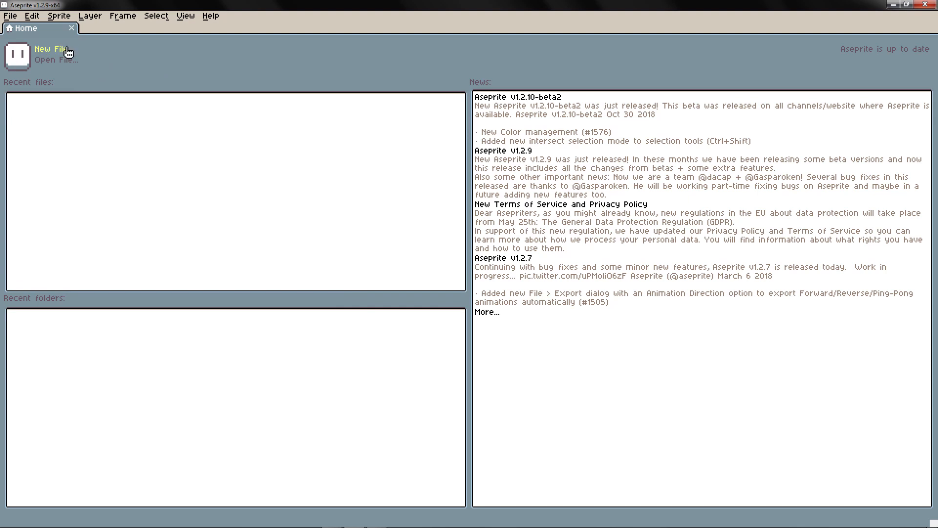
Start a new sprite and enter 128 pixels for both width and height.
left_click(50, 48)
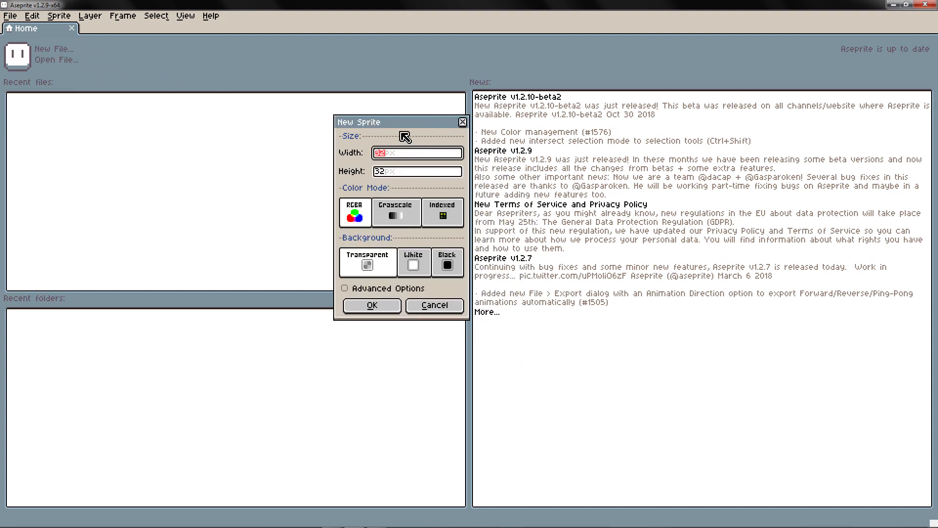
mouse_move(357, 156)
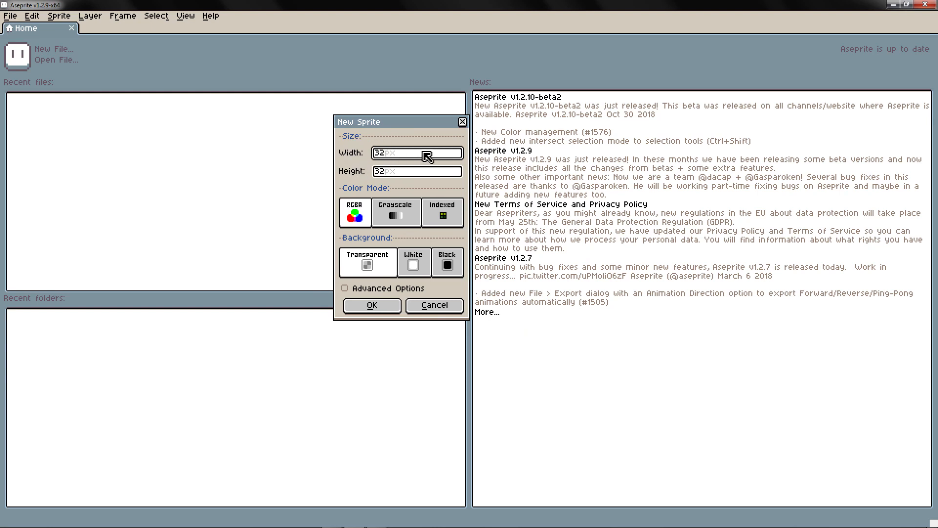
type("128")
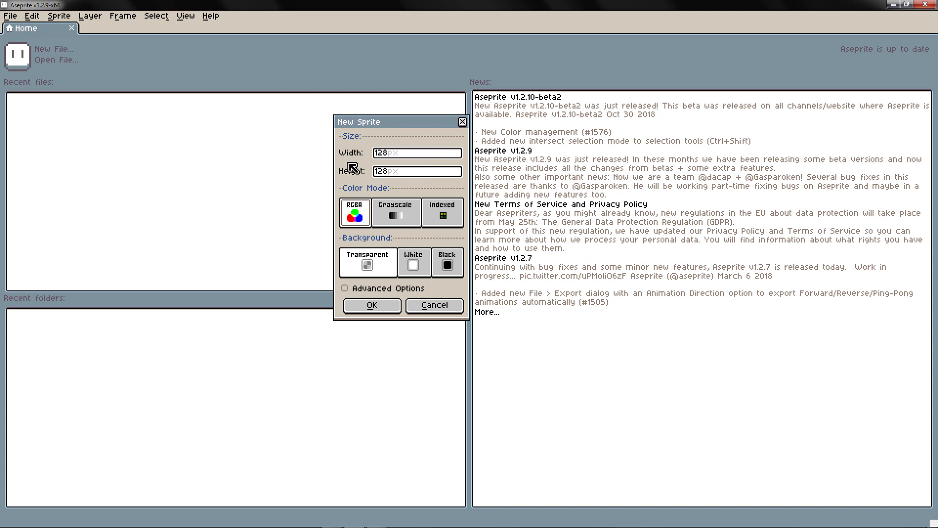
mouse_move(354, 213)
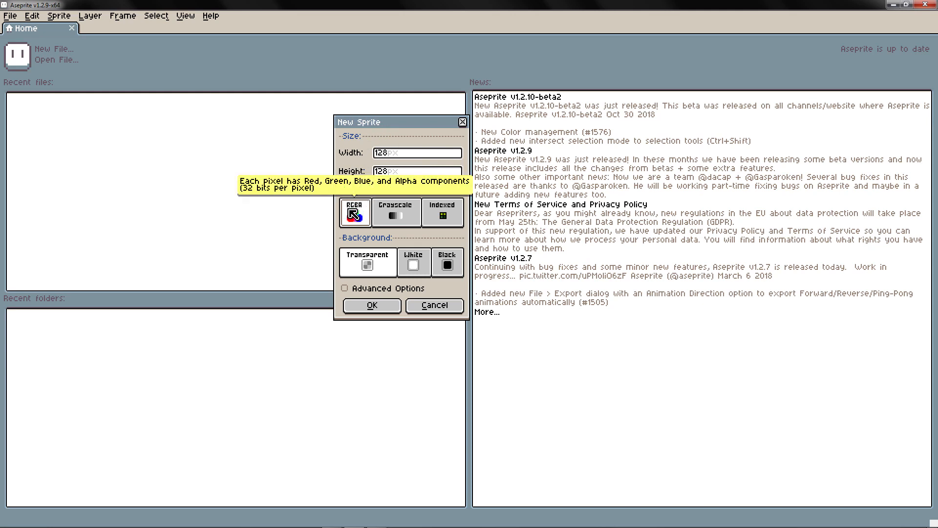
mouse_move(357, 216)
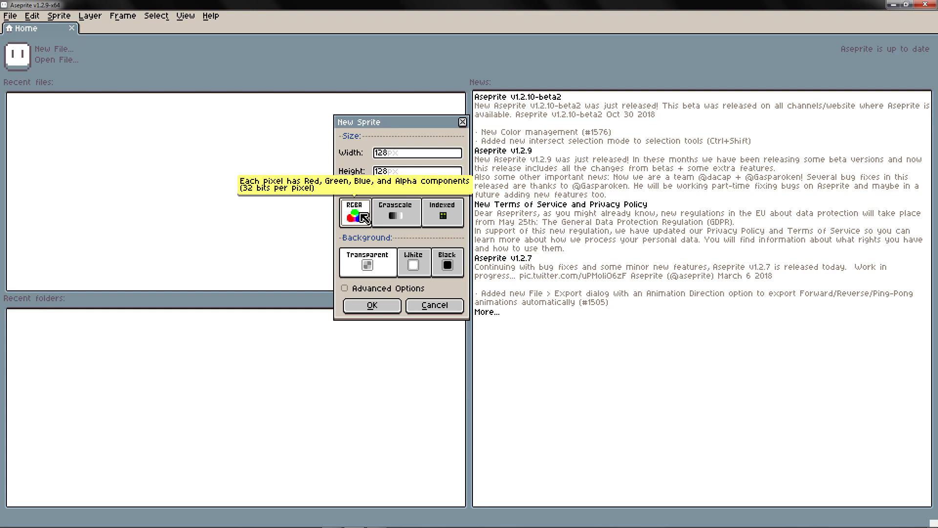
mouse_move(396, 214)
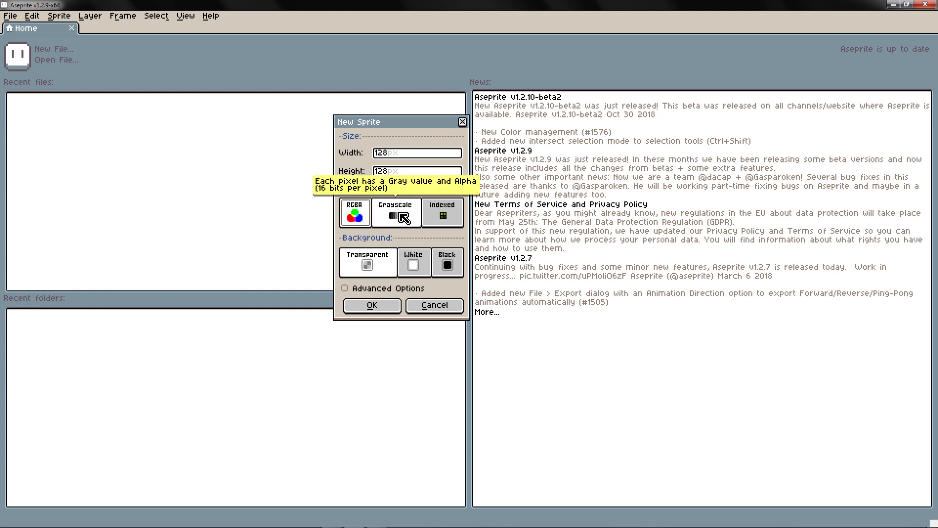
left_click(395, 213)
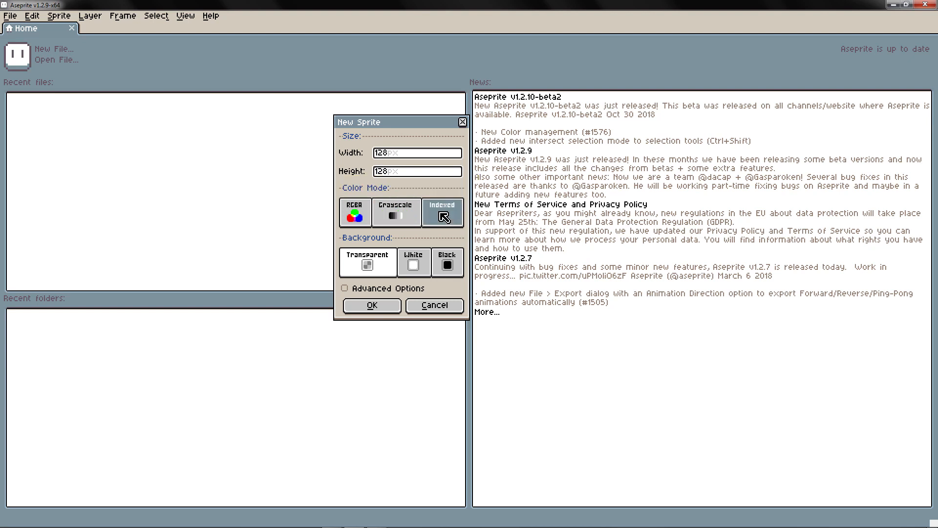
mouse_move(442, 212)
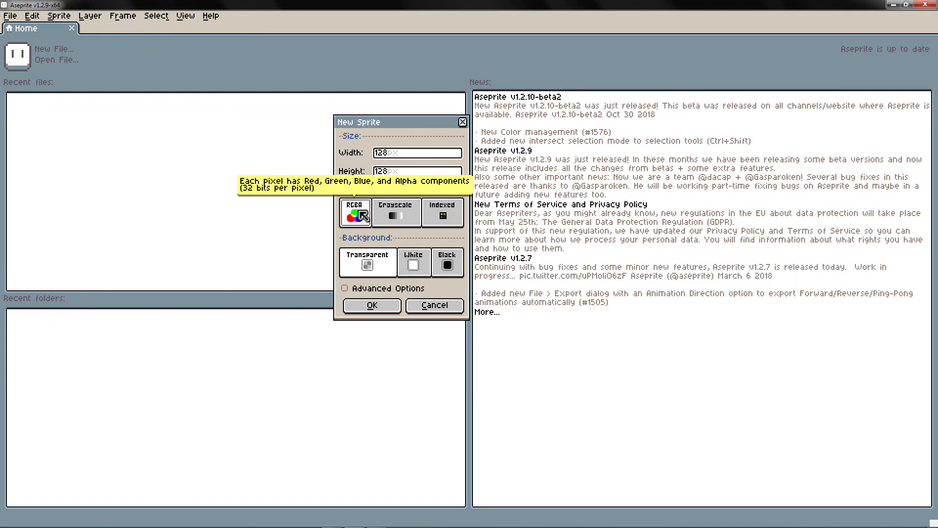
mouse_move(398, 246)
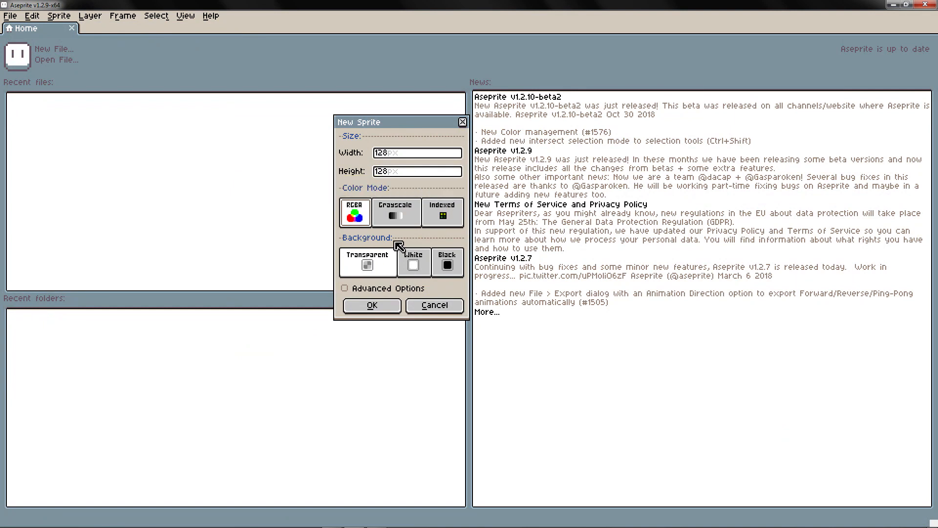
Keep RGBA colour mode and a transparent background, and confirm the 128x128 sprite.
left_click(367, 261)
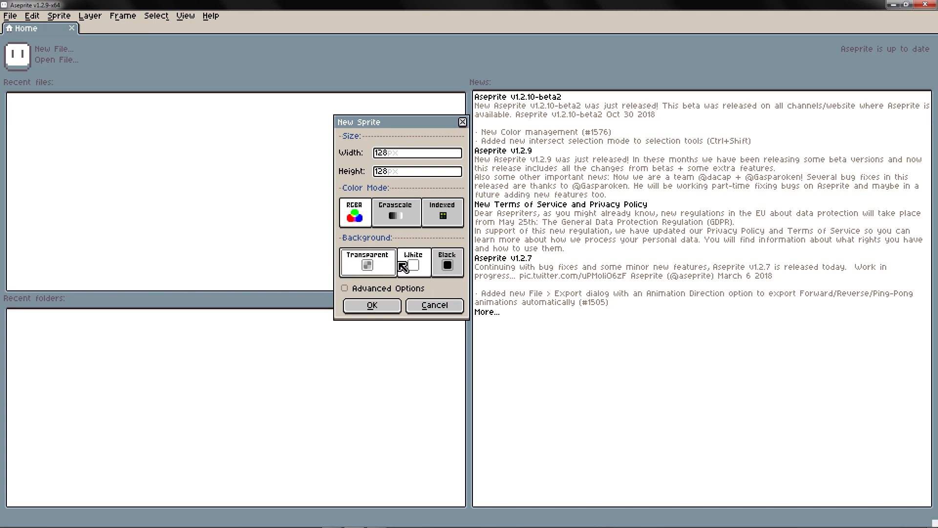
left_click(367, 261)
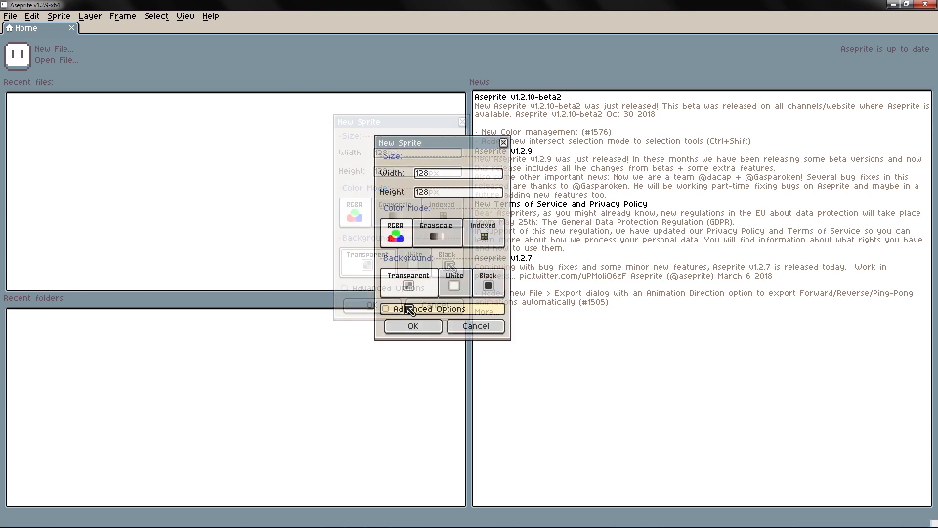
left_click(386, 309)
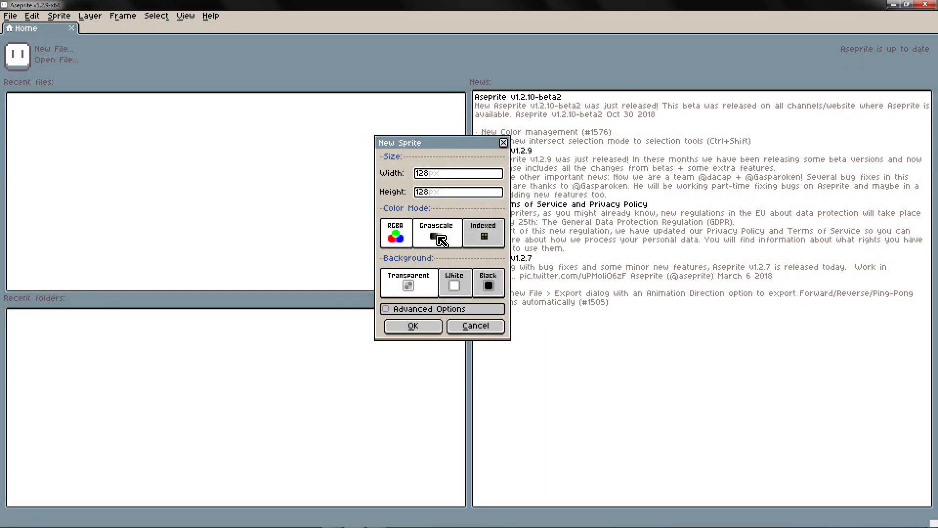
left_click(412, 326)
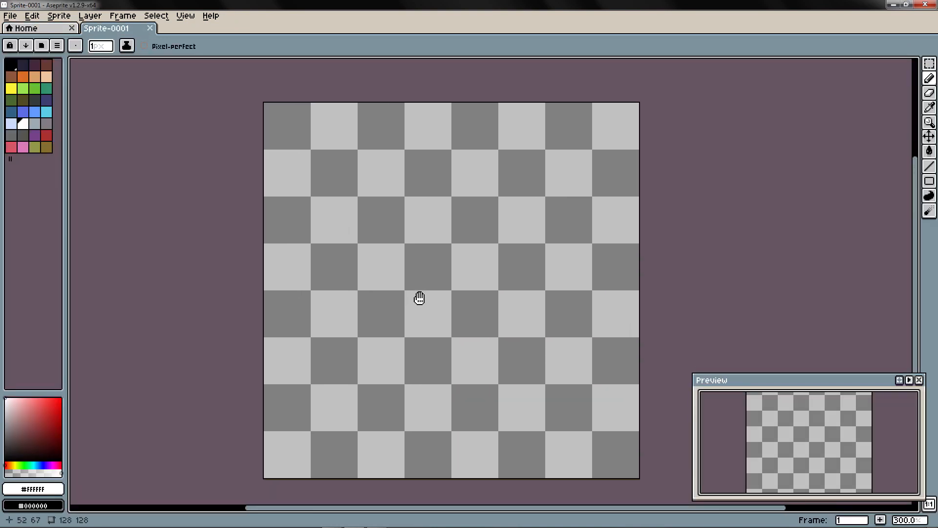
left_click_drag(383, 245, 419, 335)
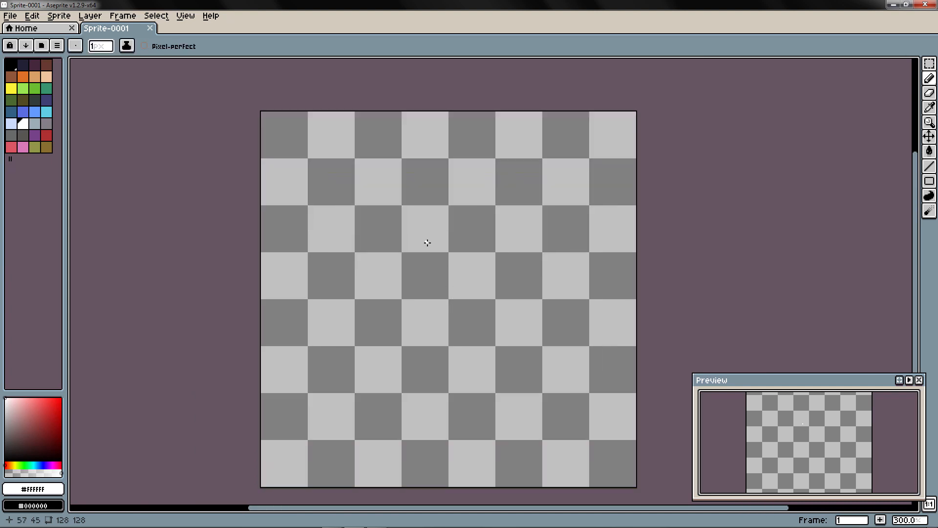
mouse_move(488, 216)
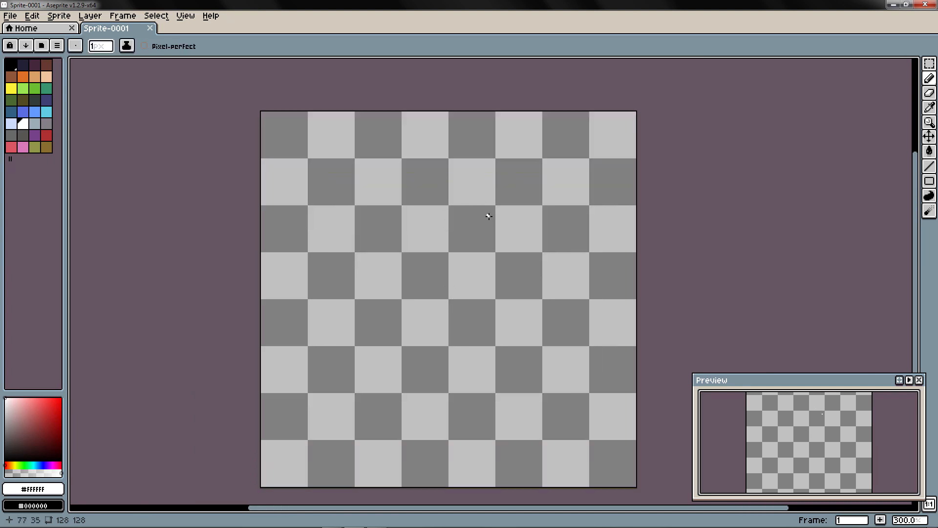
left_click_drag(487, 216, 736, 226)
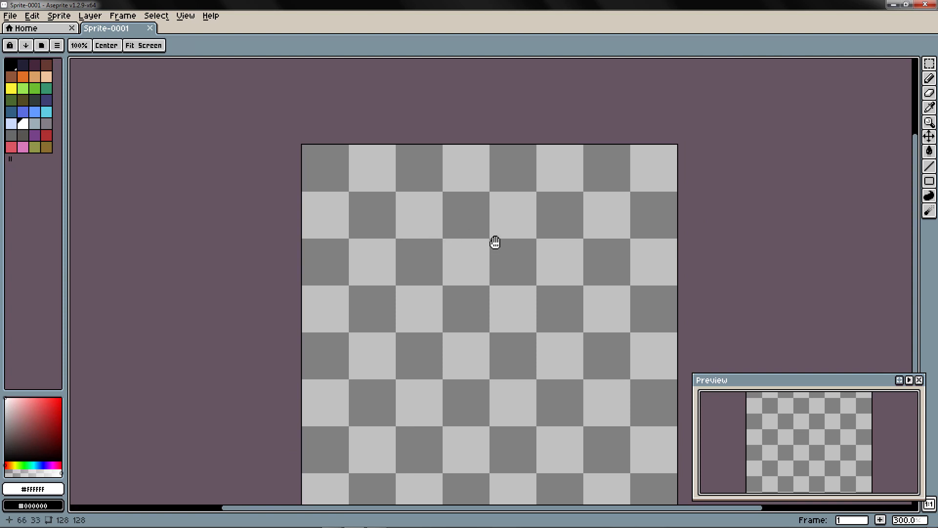
left_click_drag(496, 243, 309, 172)
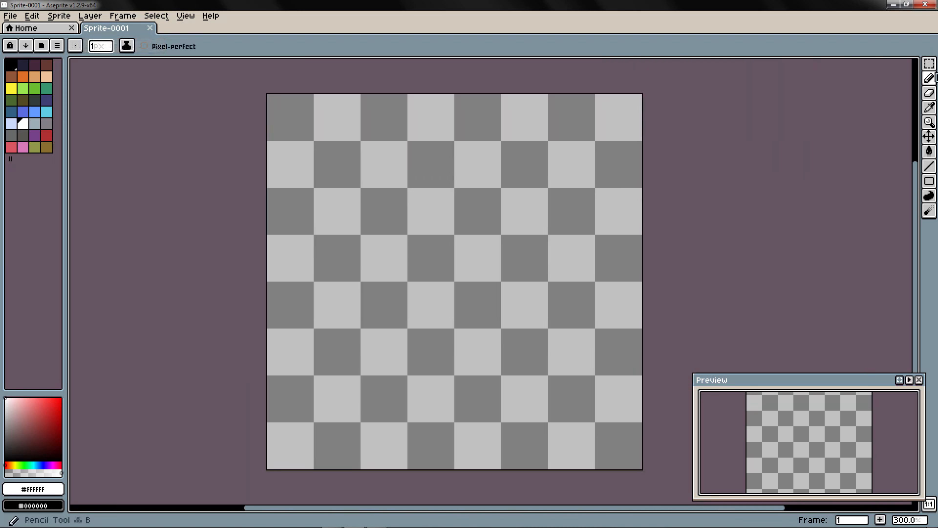
Switch to the Rectangular Marquee tool.
left_click(929, 63)
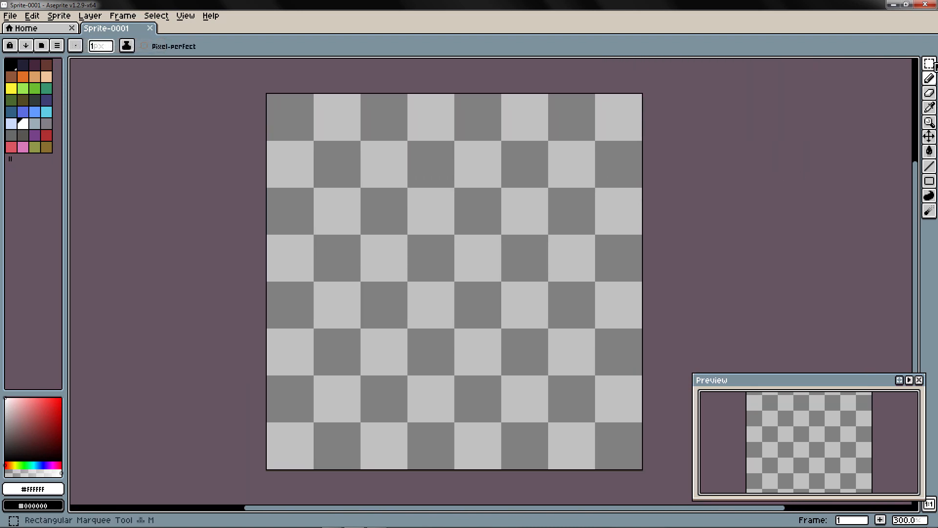
mouse_move(928, 78)
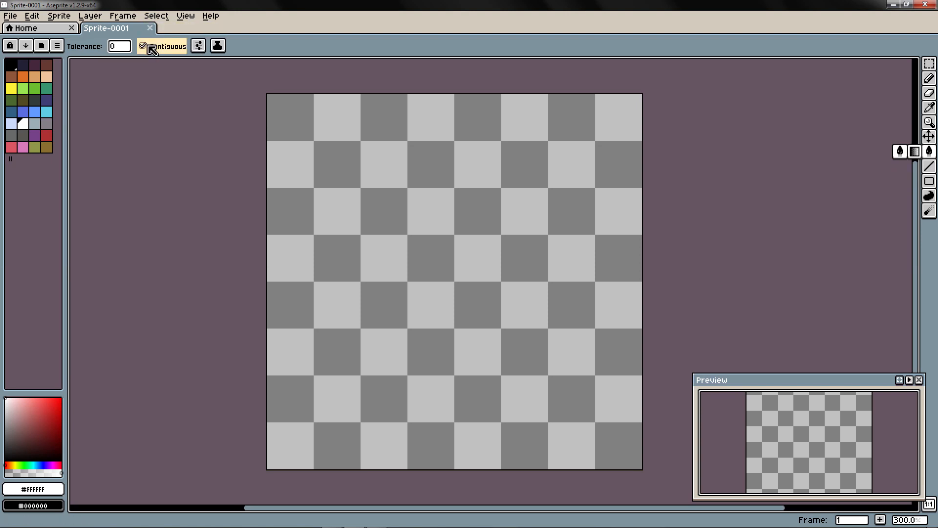
Choose red as the drawing colour and reset the zoom to 1:1.
left_click(142, 46)
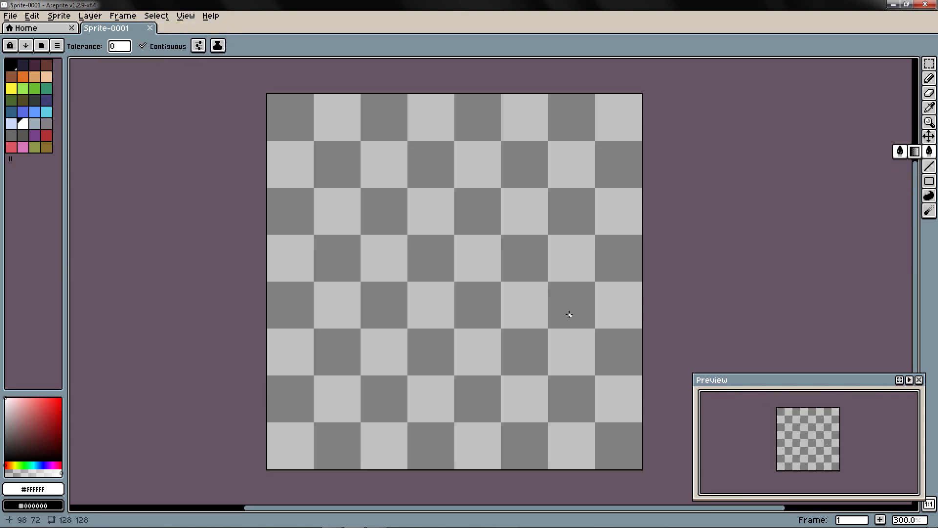
mouse_move(846, 437)
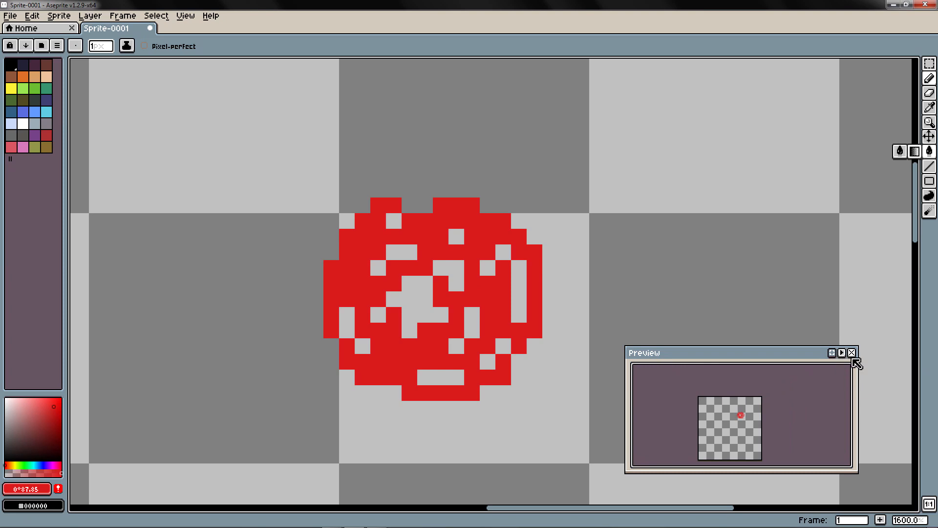
left_click(852, 353)
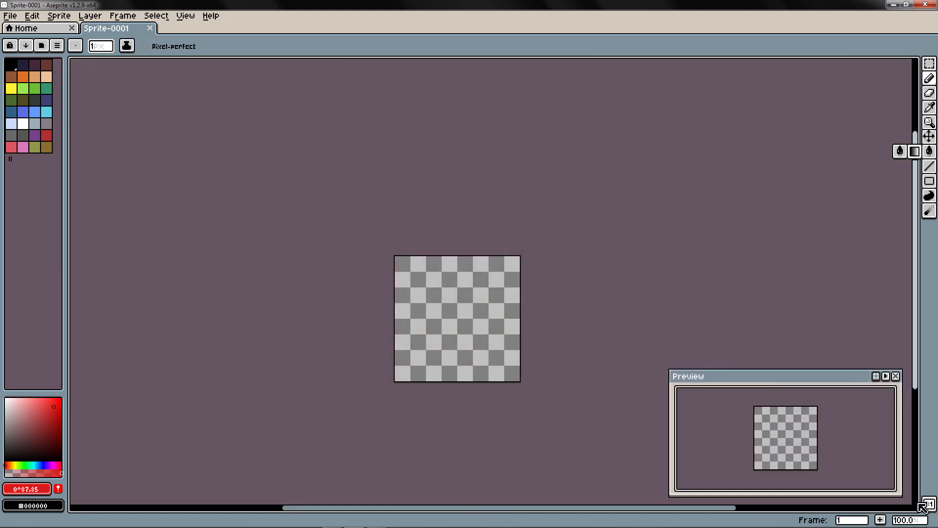
mouse_move(538, 359)
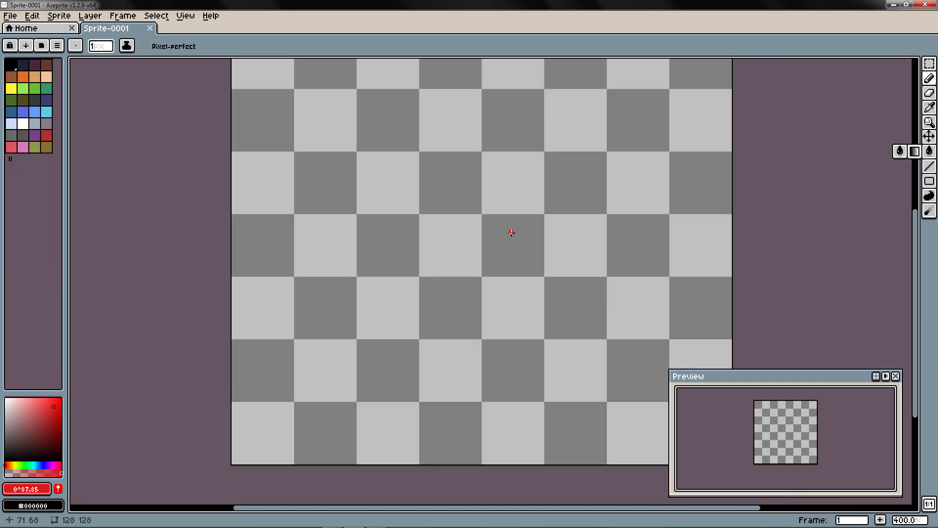
Zoom the blank sprite to 200% with the mouse wheel.
scroll("down", 3)
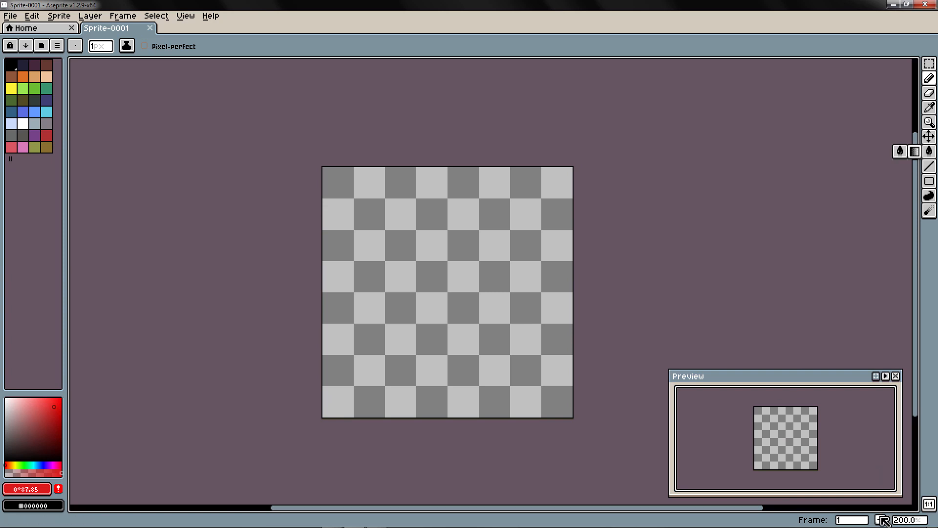
mouse_move(884, 519)
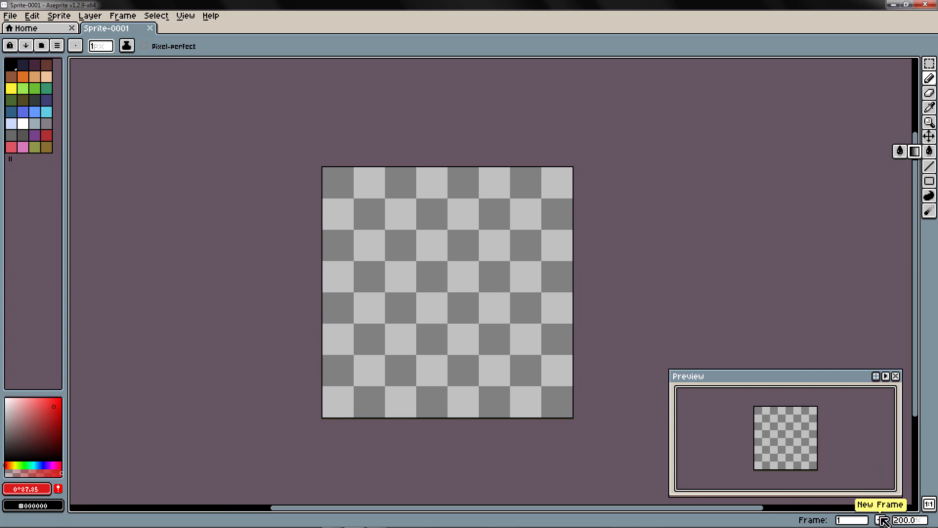
mouse_move(862, 520)
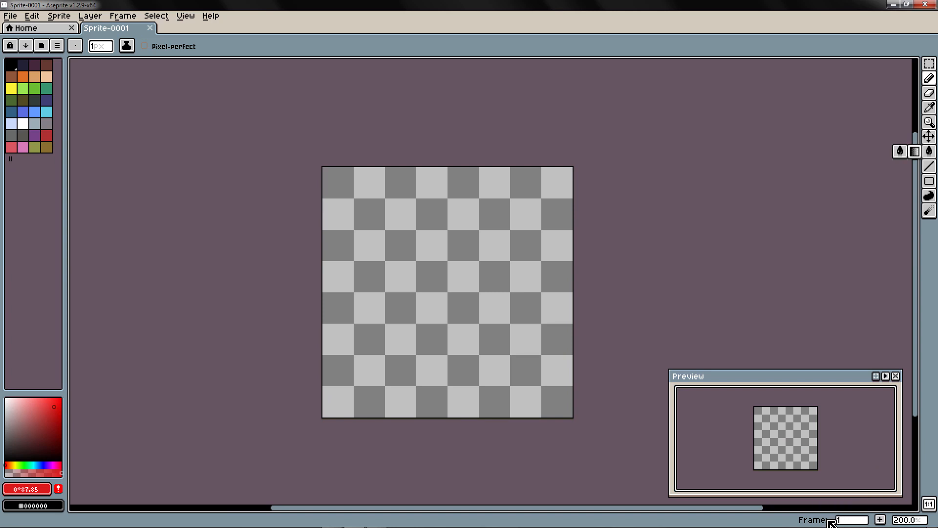
mouse_move(850, 519)
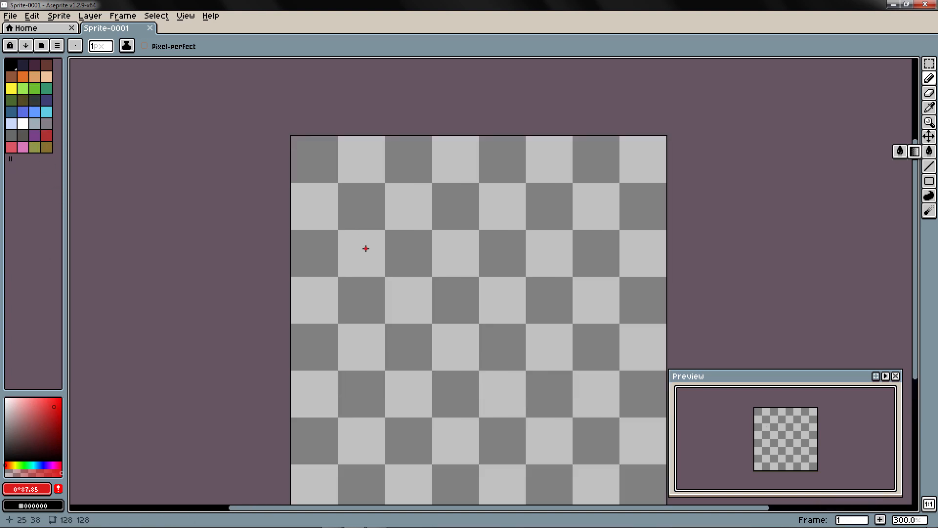
Draw a brown looping stroke and a black spiral, then pick red.
left_click(29, 99)
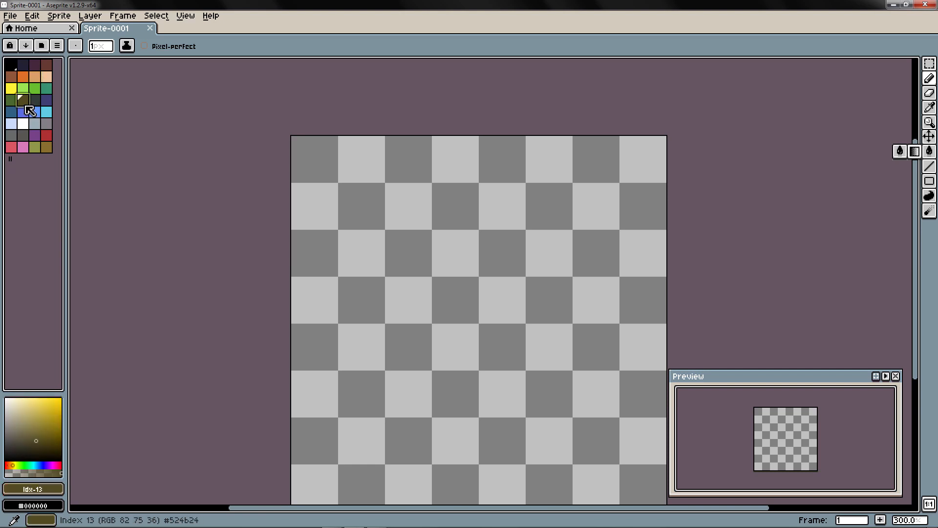
left_click_drag(389, 284, 538, 220)
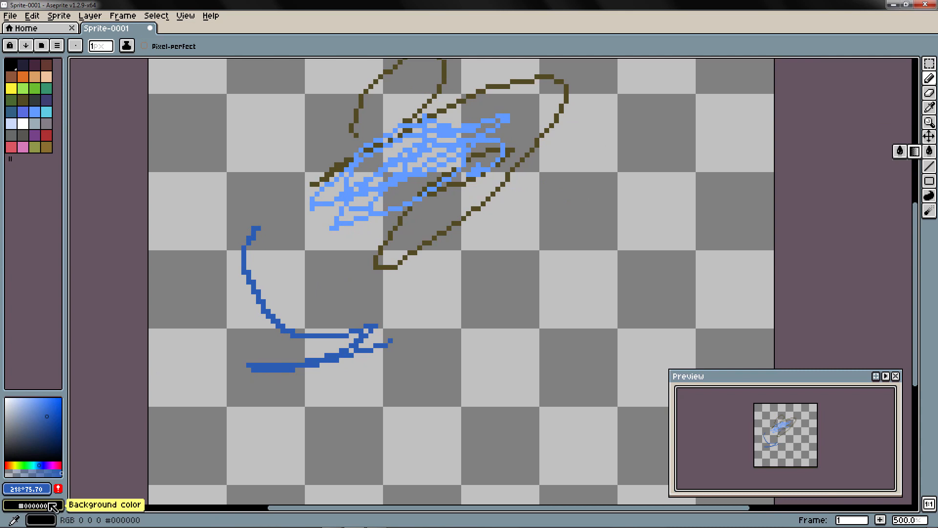
left_click_drag(608, 206, 571, 311)
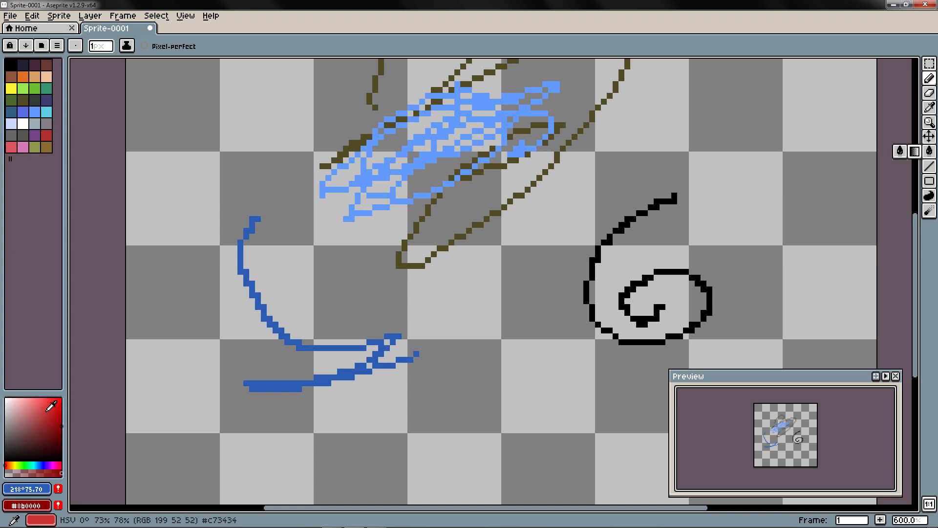
left_click(38, 425)
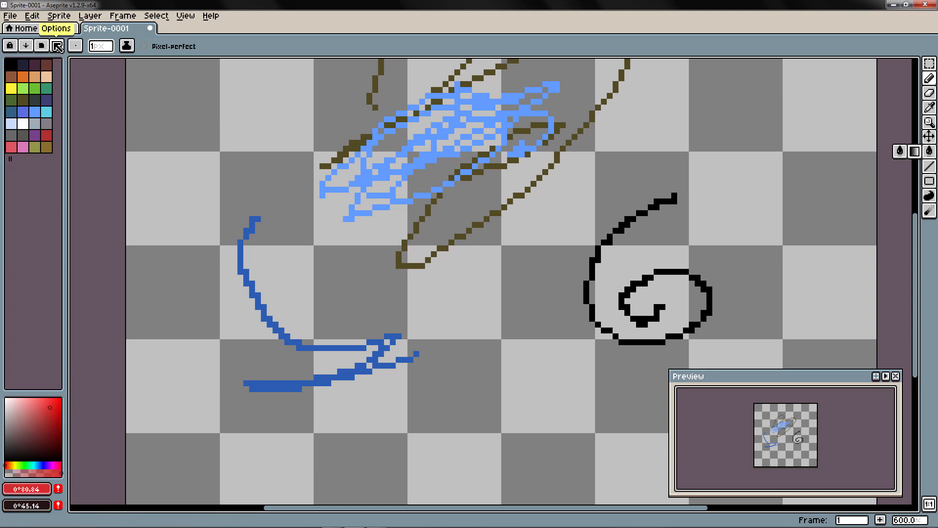
left_click(55, 45)
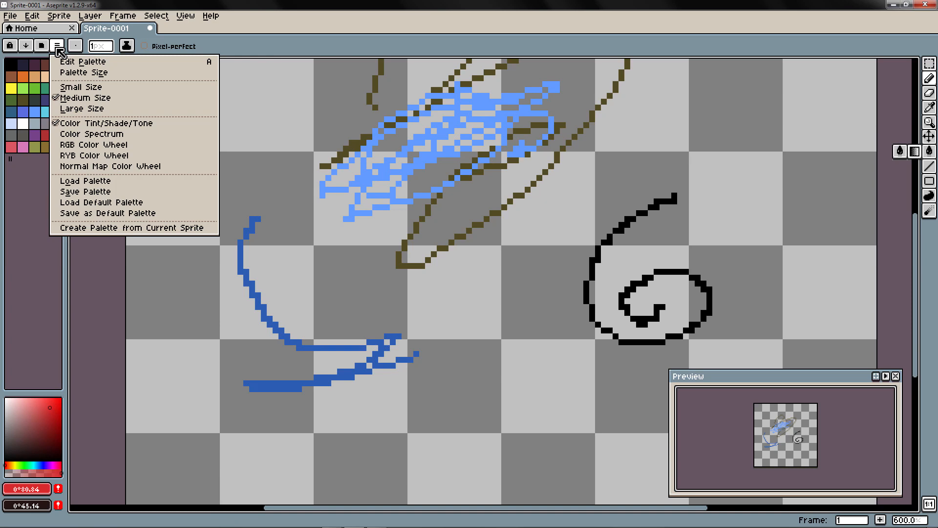
mouse_move(91, 133)
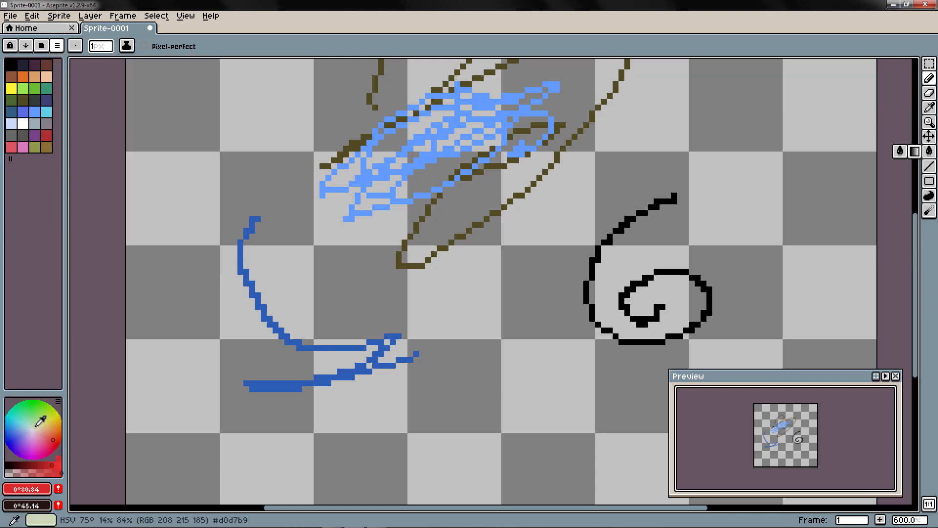
mouse_move(75, 108)
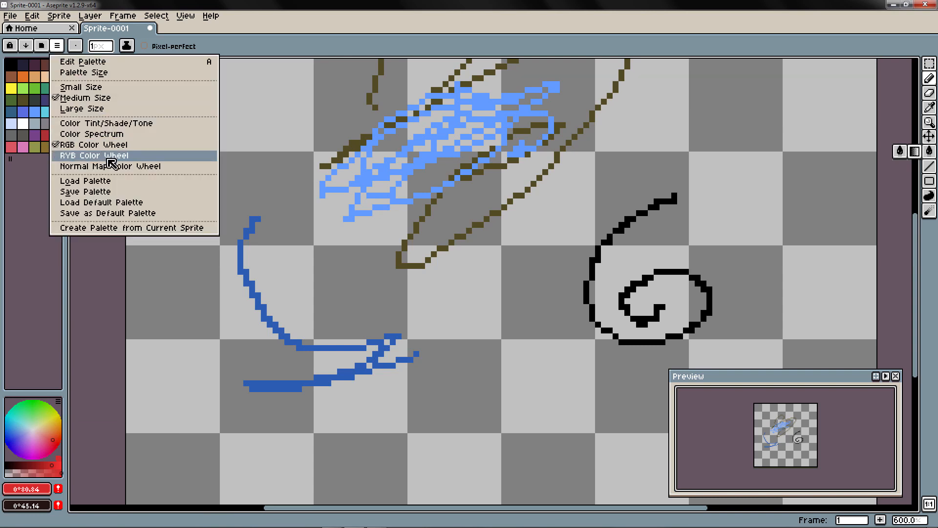
left_click(95, 155)
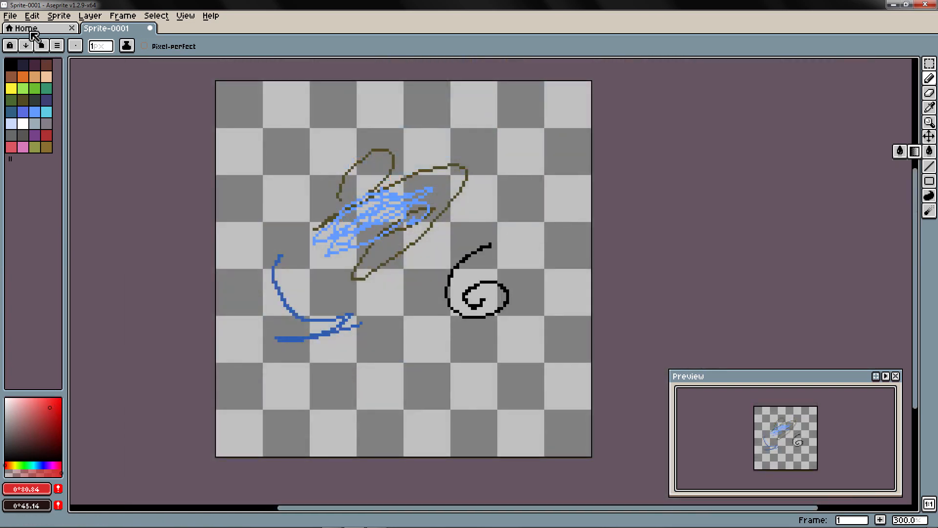
mouse_move(89, 15)
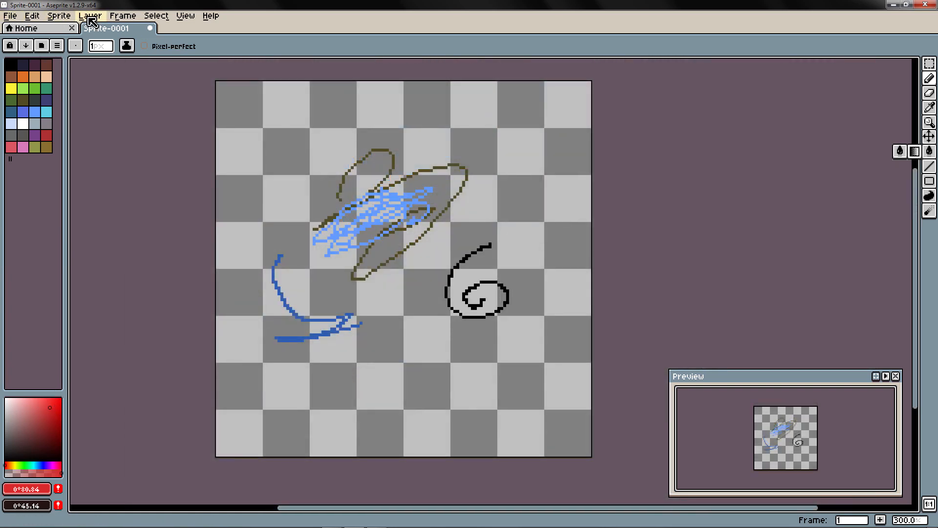
left_click(9, 15)
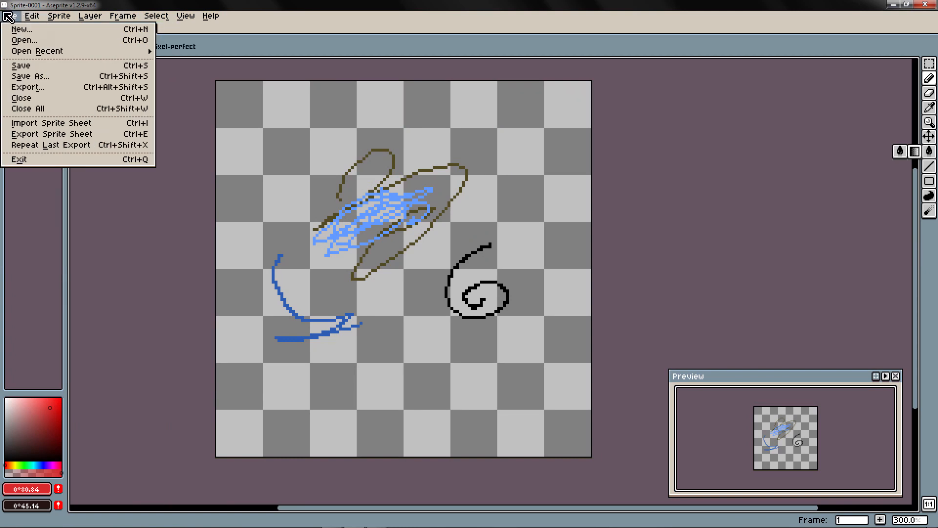
left_click(31, 15)
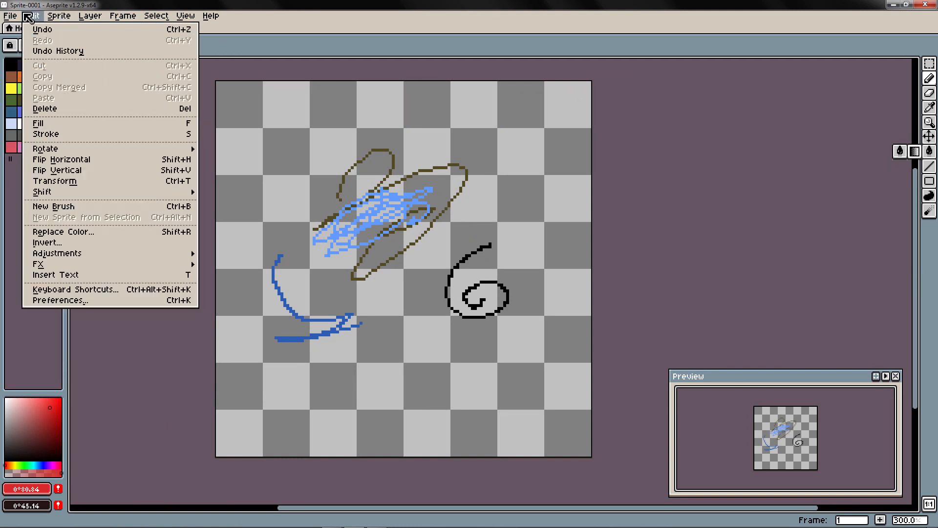
left_click(10, 15)
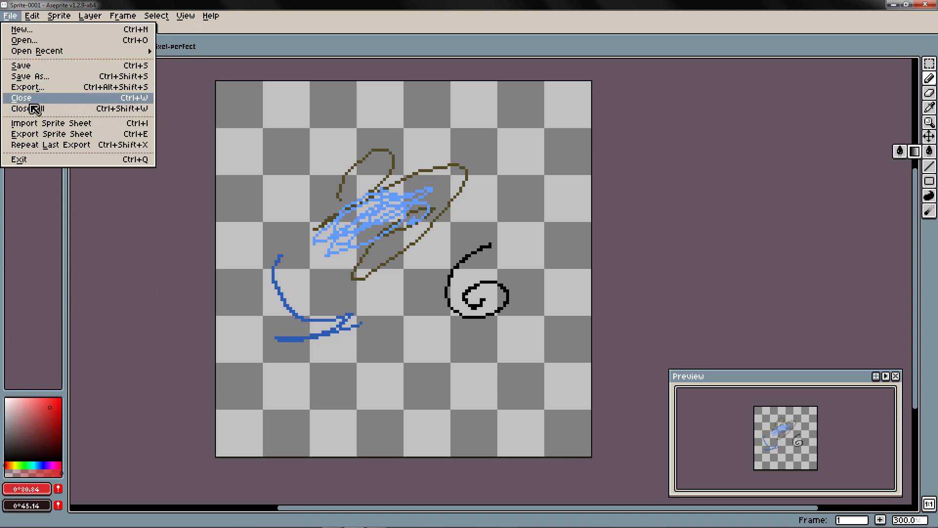
mouse_move(30, 76)
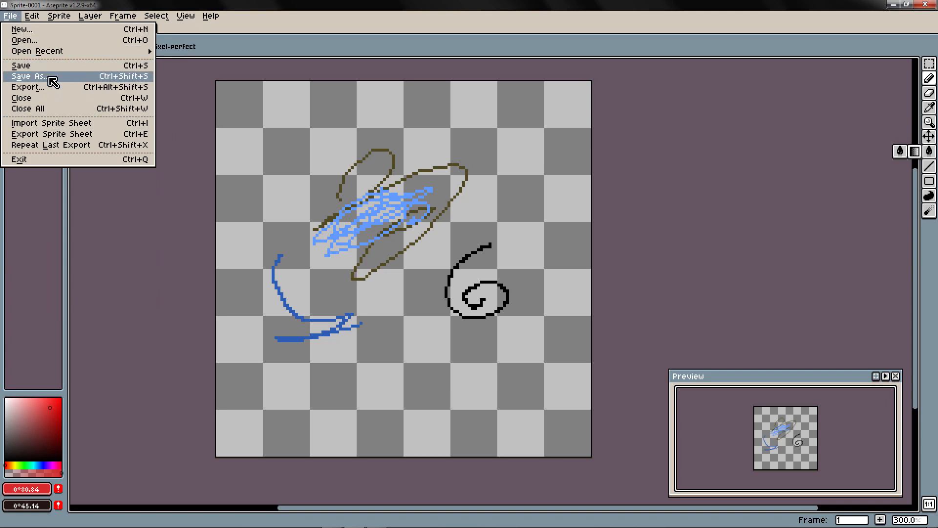
left_click(31, 15)
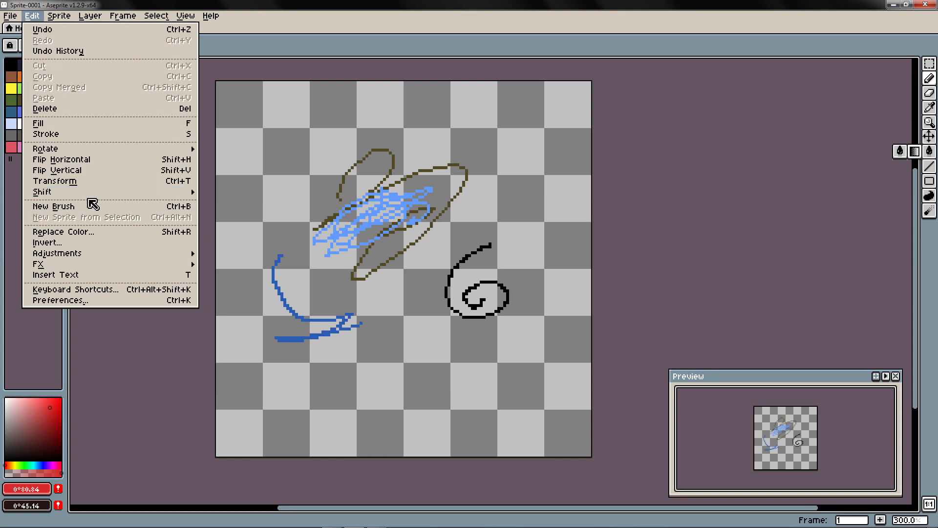
mouse_move(96, 88)
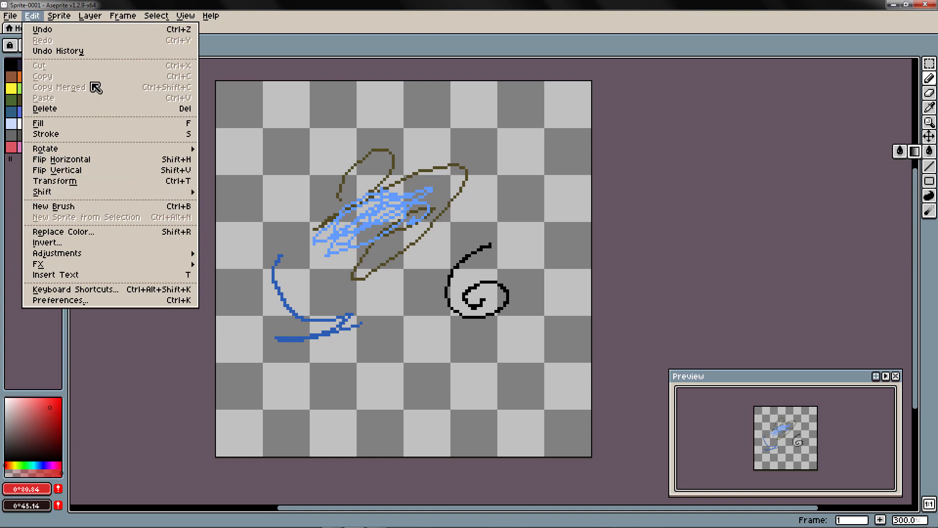
left_click(157, 16)
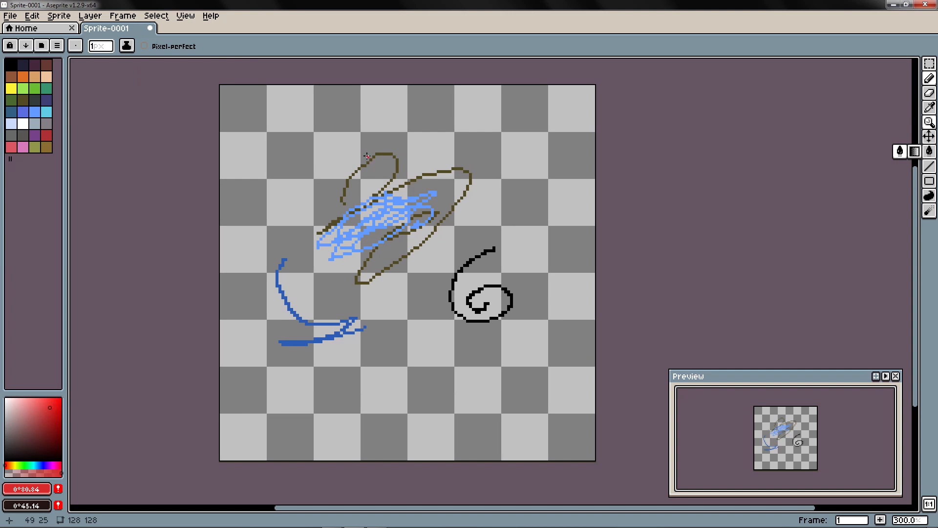
Zoom out to 200% and nudge the scribbled sprite to centre it.
scroll("down", 3)
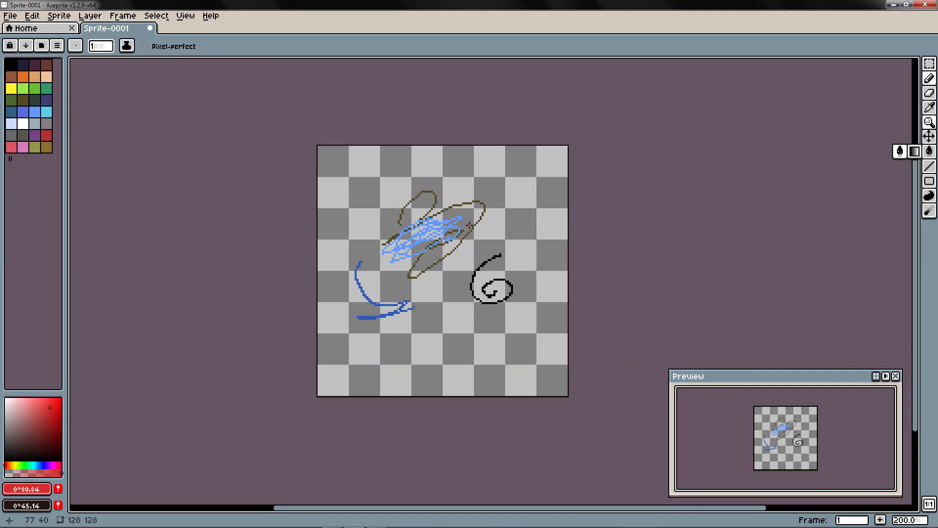
left_click_drag(461, 257, 474, 250)
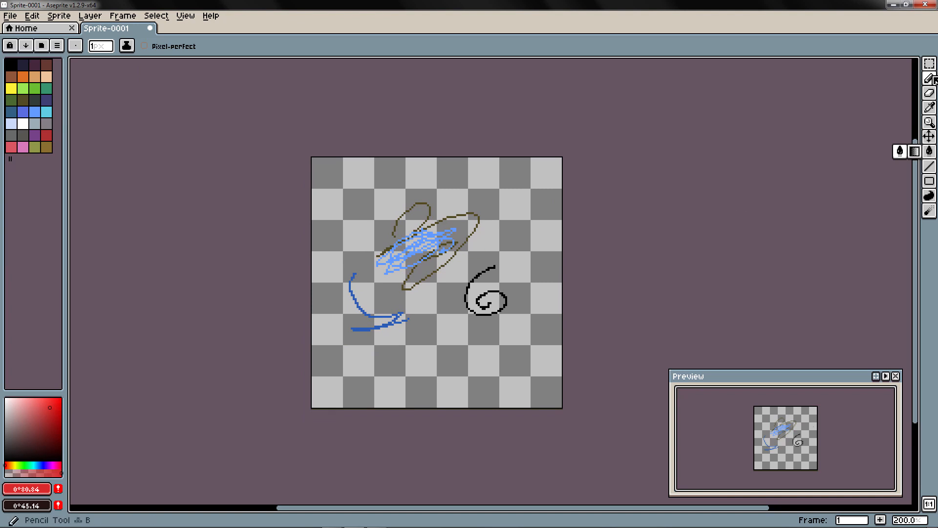
mouse_move(724, 181)
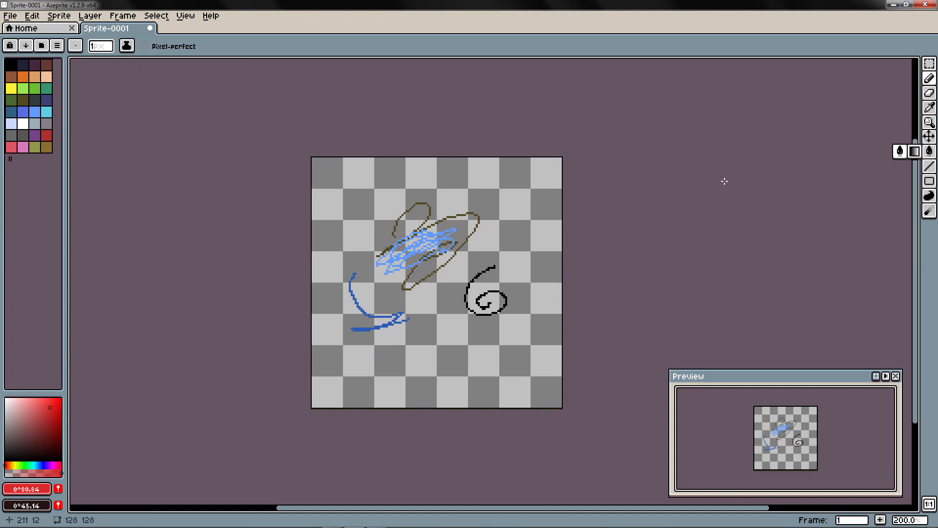